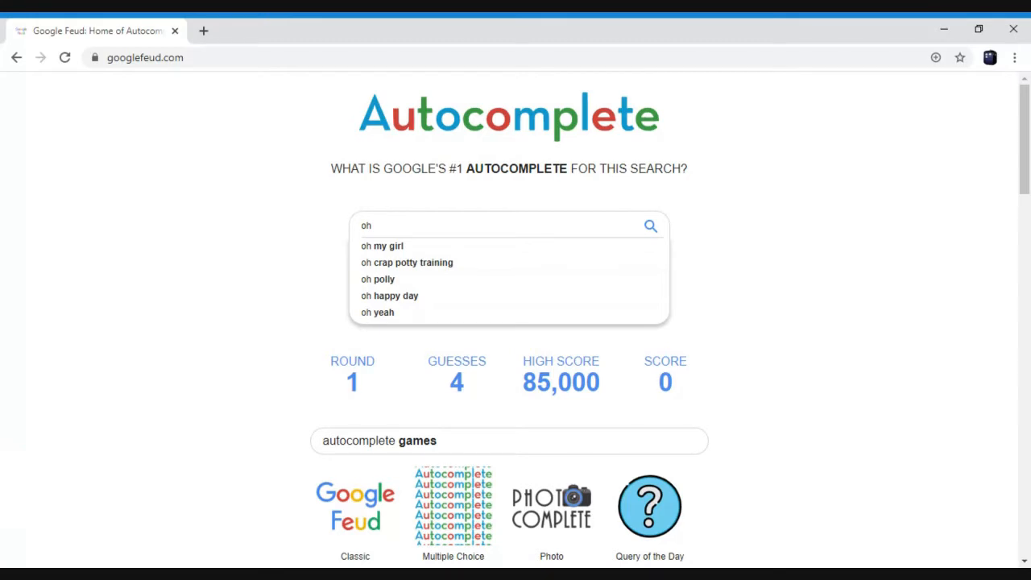
pyautogui.moveTo(377, 312)
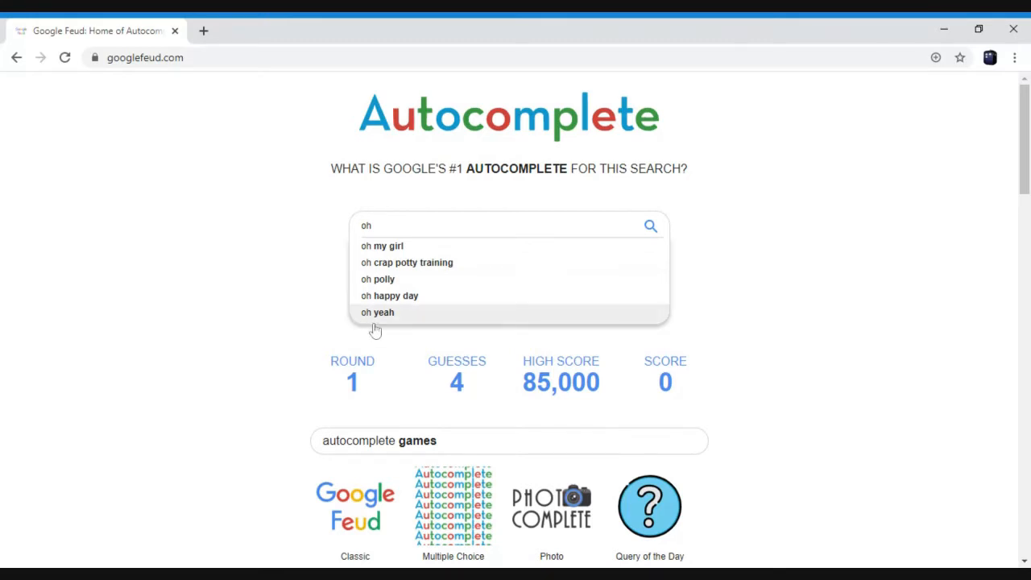
# Step: Guess 'oh yeah' then 'oh polly' as the #1 completion of 'oh', reaching 5,000
pyautogui.click(377, 313)
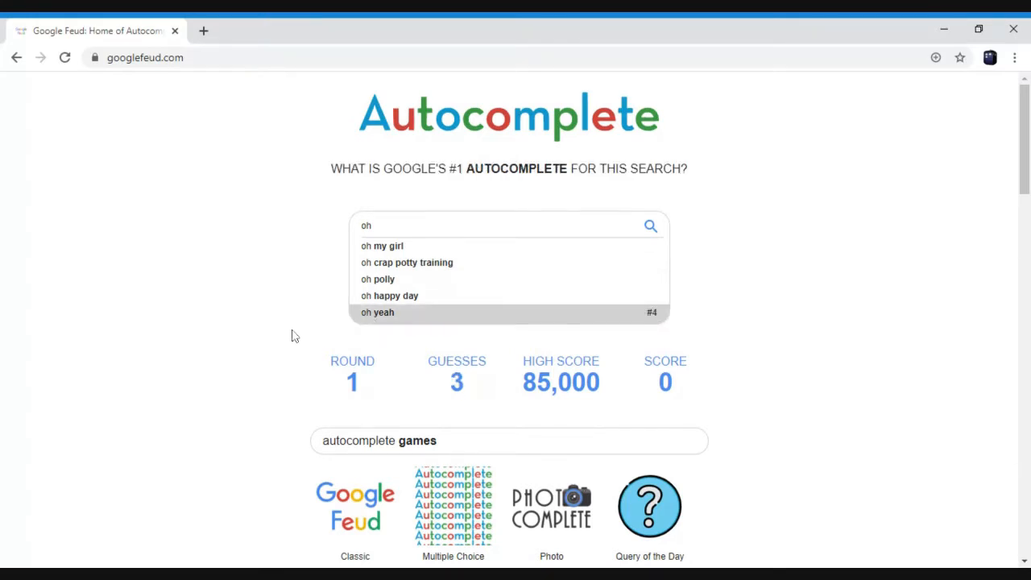
pyautogui.click(377, 279)
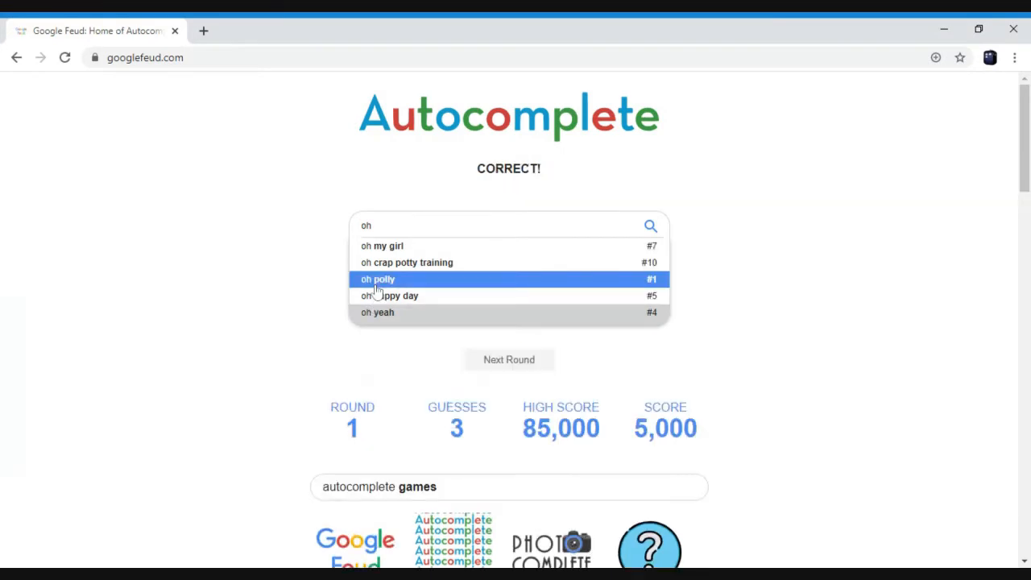
pyautogui.moveTo(290, 289)
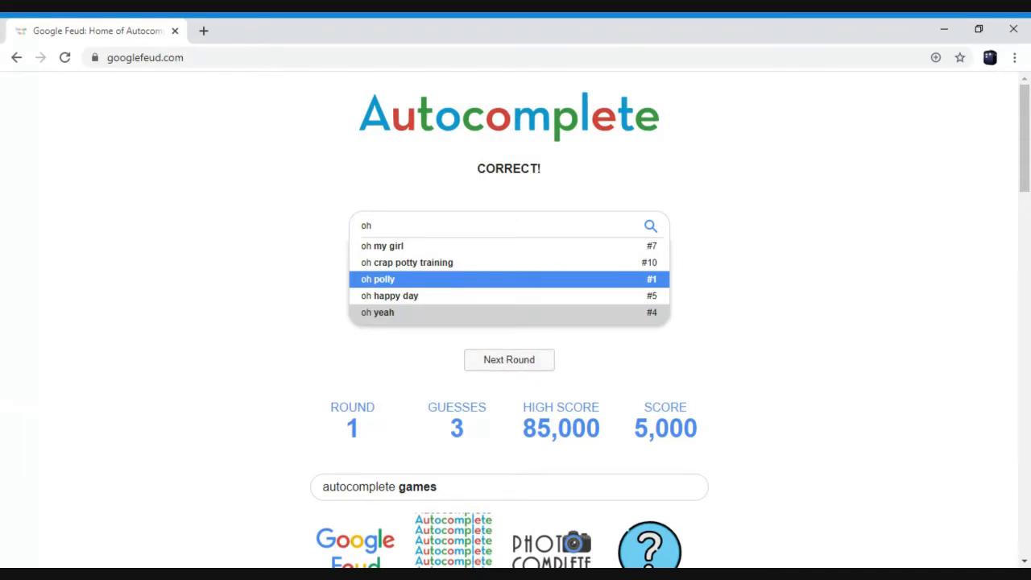
# Step: Start round 2 and guess 'how to build a deck' as #1, reaching 10,000
pyautogui.click(509, 359)
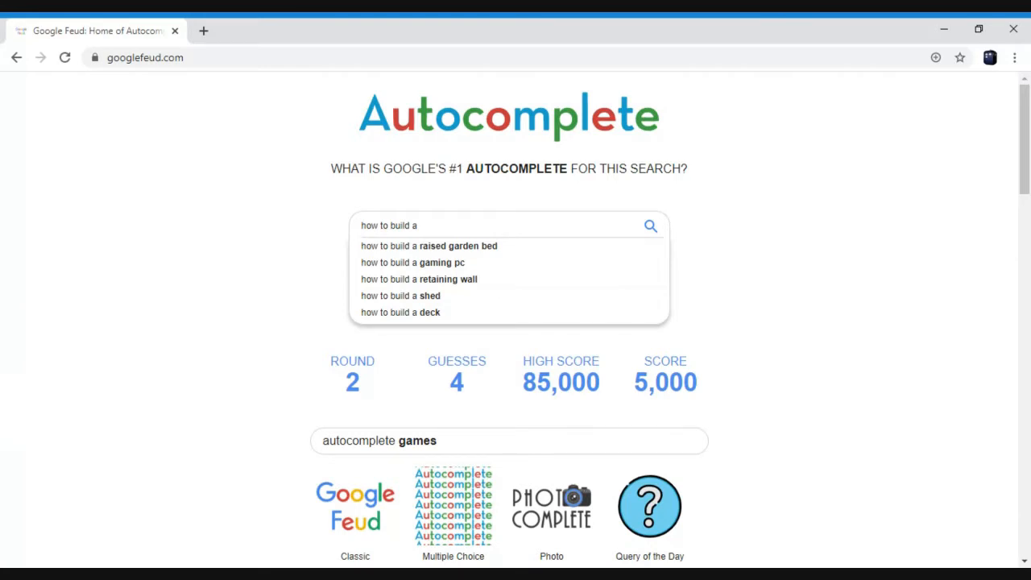
pyautogui.click(400, 312)
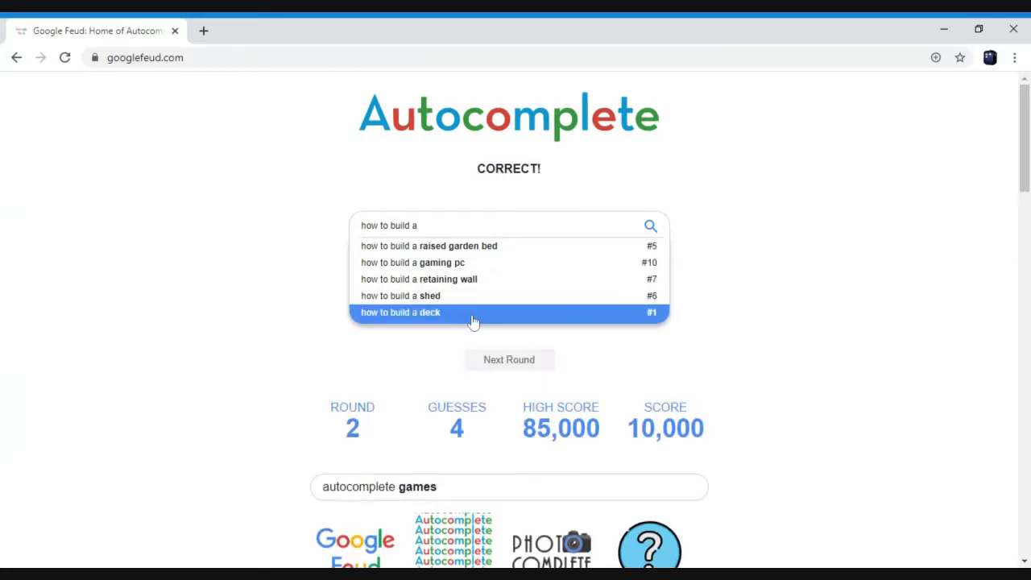
pyautogui.moveTo(595, 325)
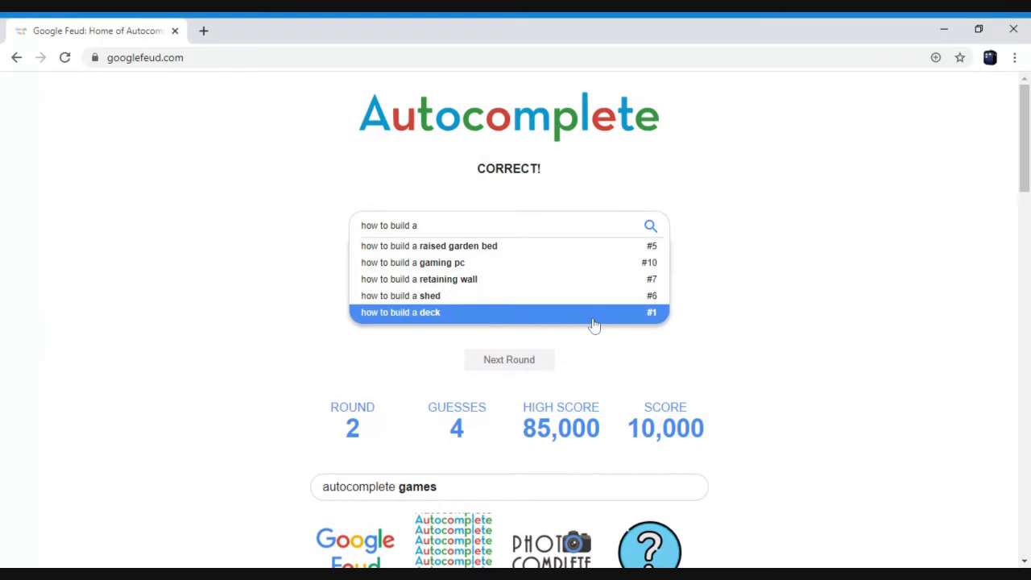
# Step: Start round 3 and guess 'hats for small heads', 'cats', then 'men' as #1, reaching 15,000
pyautogui.click(510, 360)
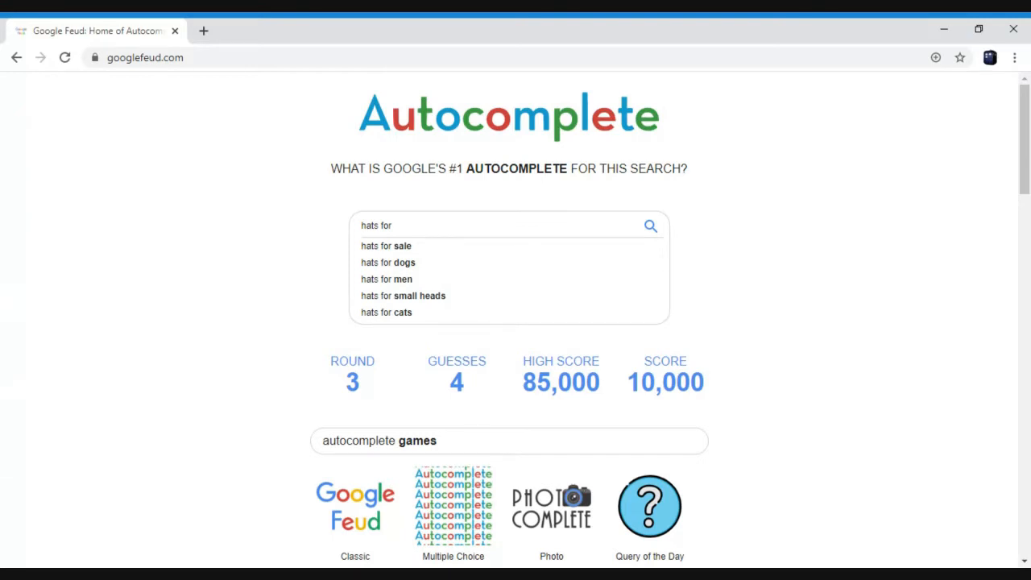
pyautogui.moveTo(395, 387)
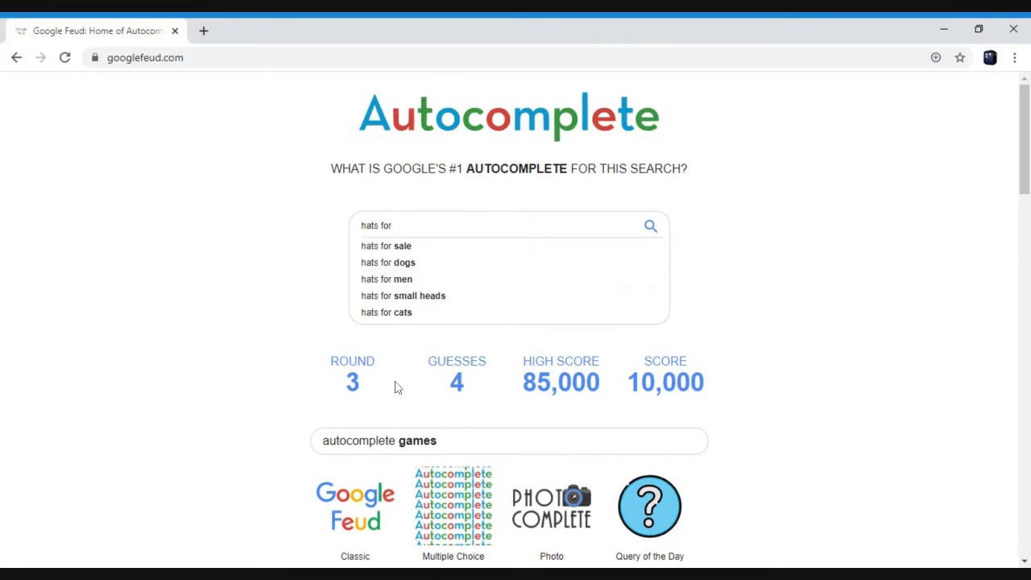
pyautogui.click(403, 297)
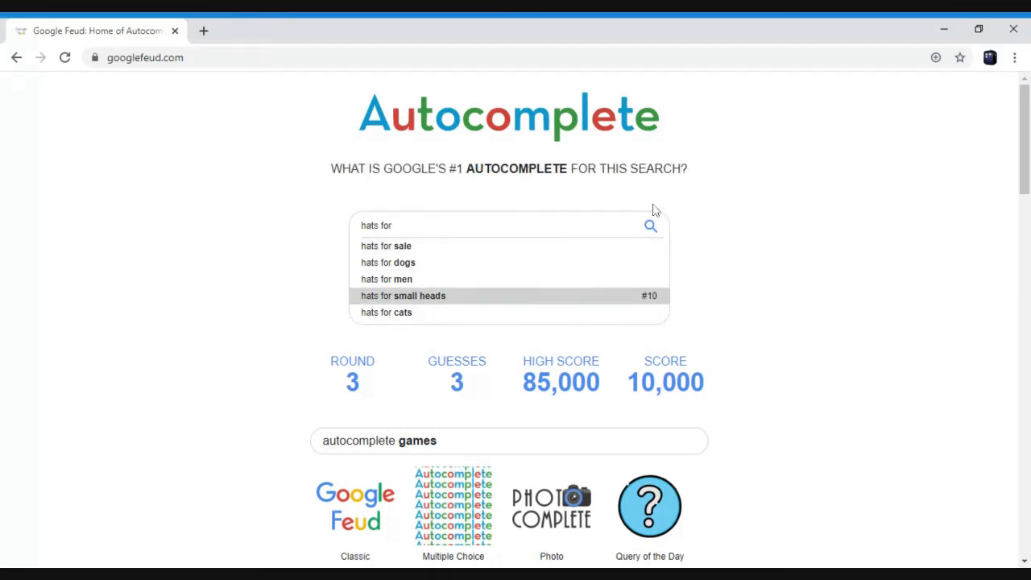
pyautogui.click(387, 313)
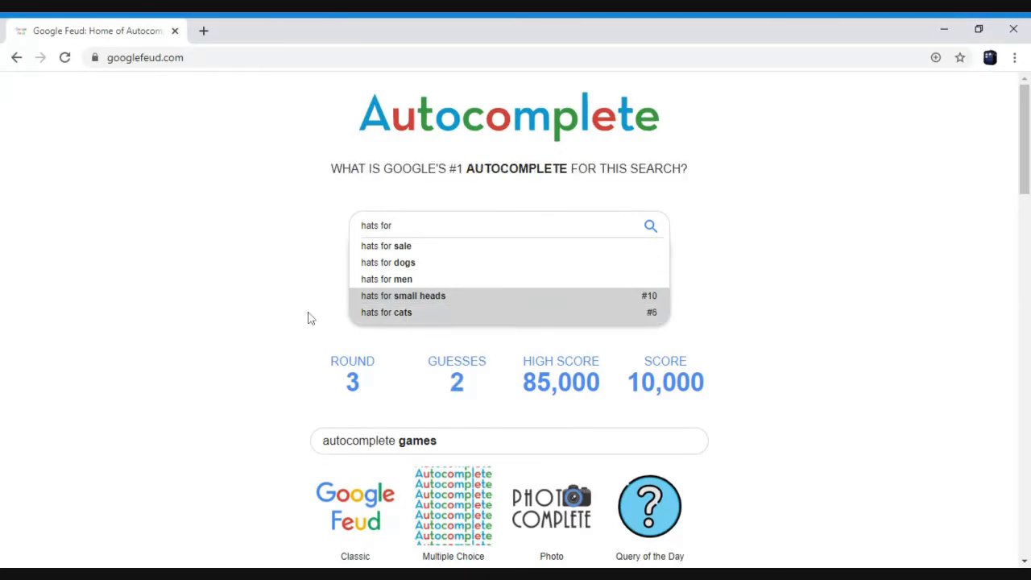
pyautogui.click(387, 279)
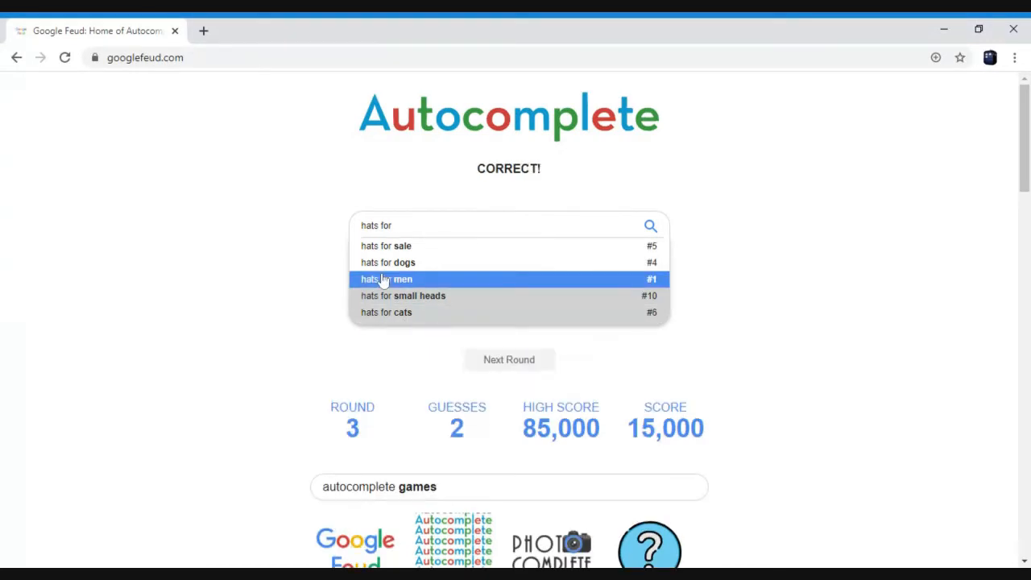
pyautogui.moveTo(274, 314)
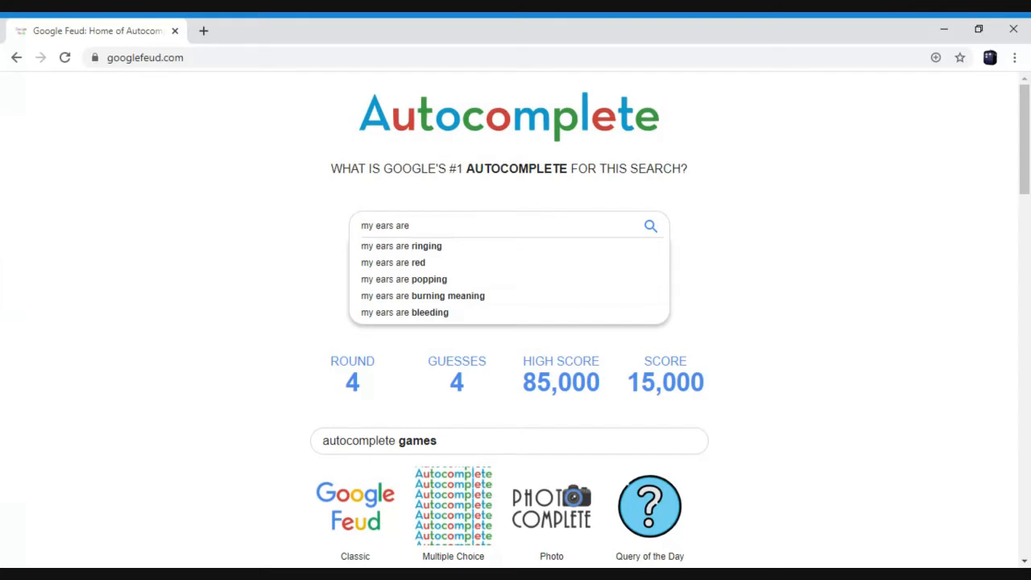
pyautogui.moveTo(491, 313)
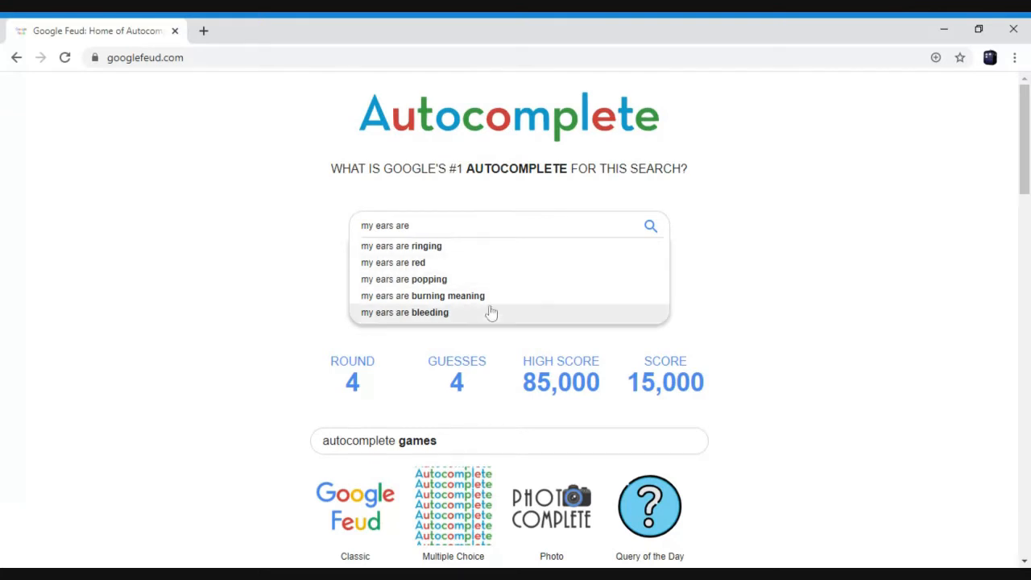
# Step: Guess 'my ears are bleeding' then 'red' toward the #1 'ringing', then advance to round 5
pyautogui.click(403, 313)
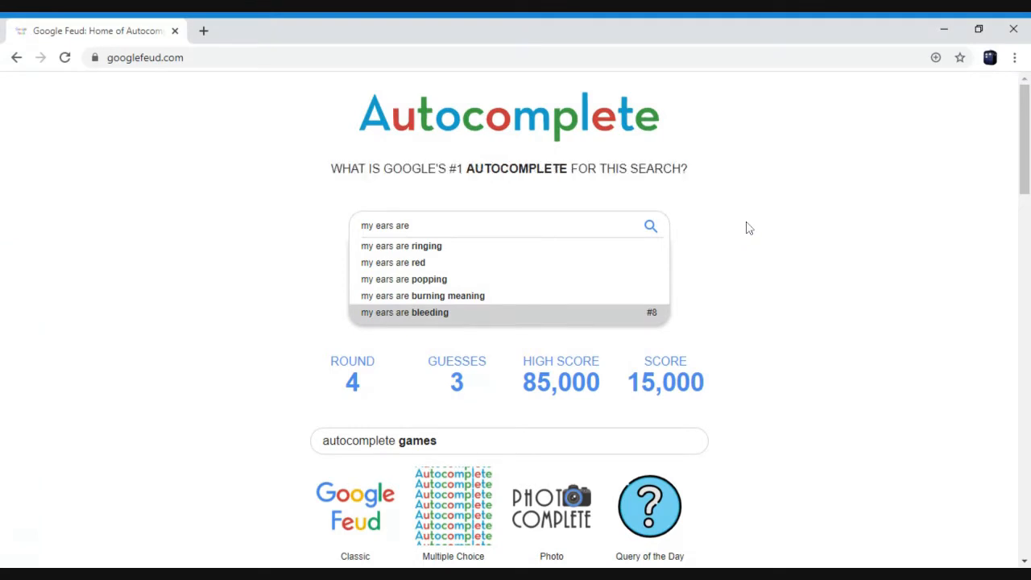
pyautogui.moveTo(435, 271)
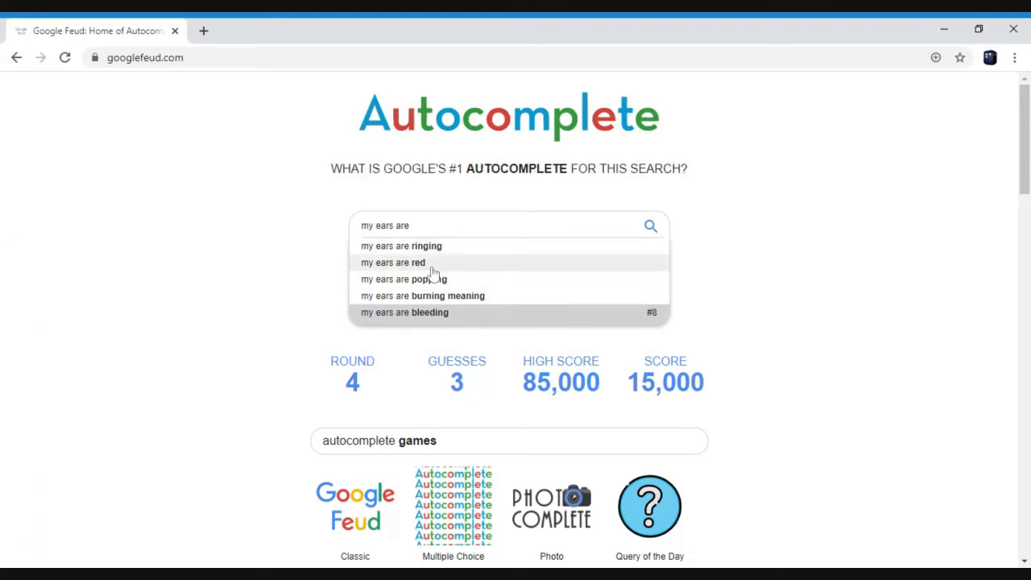
pyautogui.click(393, 261)
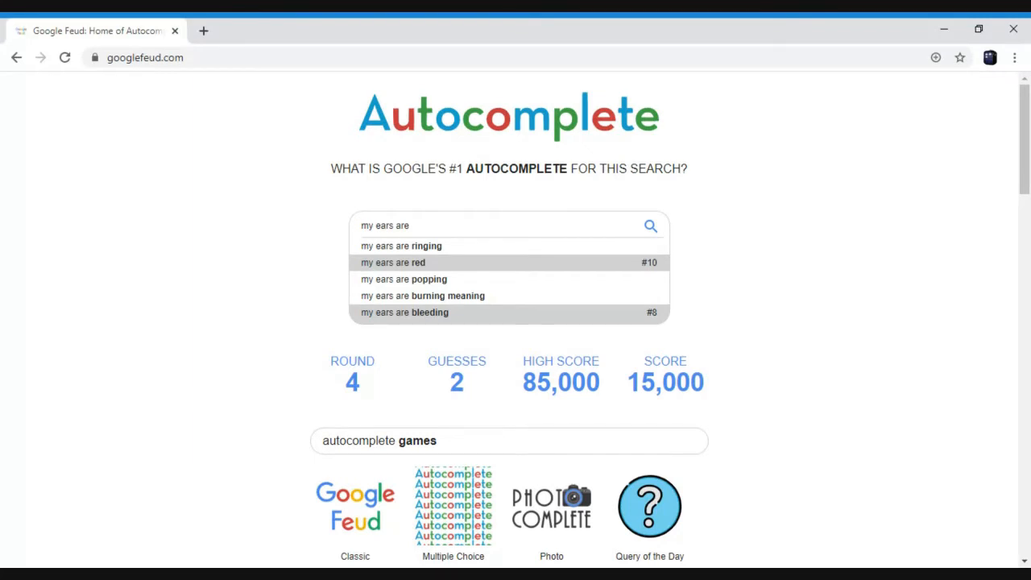
pyautogui.moveTo(479, 297)
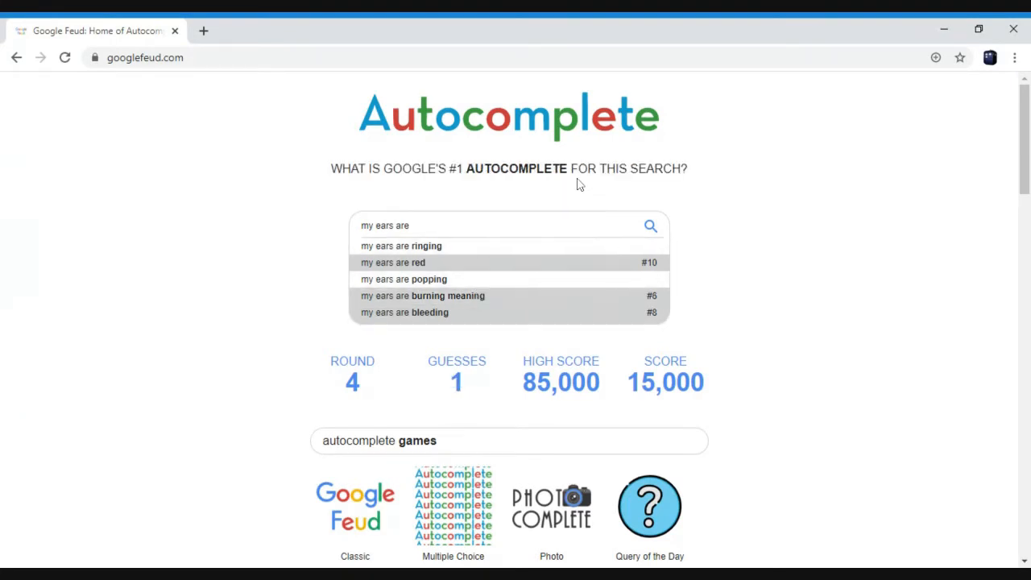
pyautogui.moveTo(464, 256)
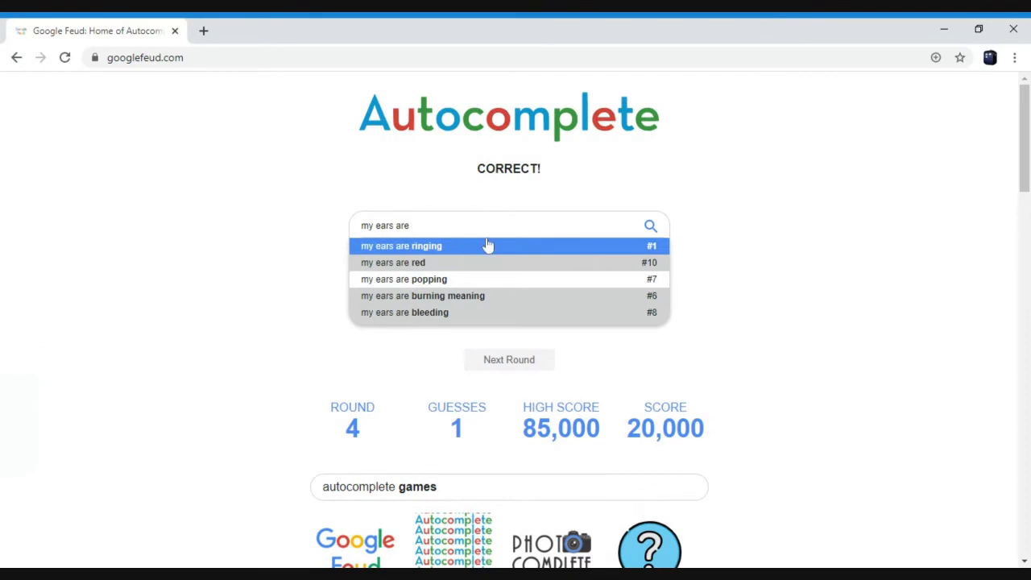
pyautogui.moveTo(493, 280)
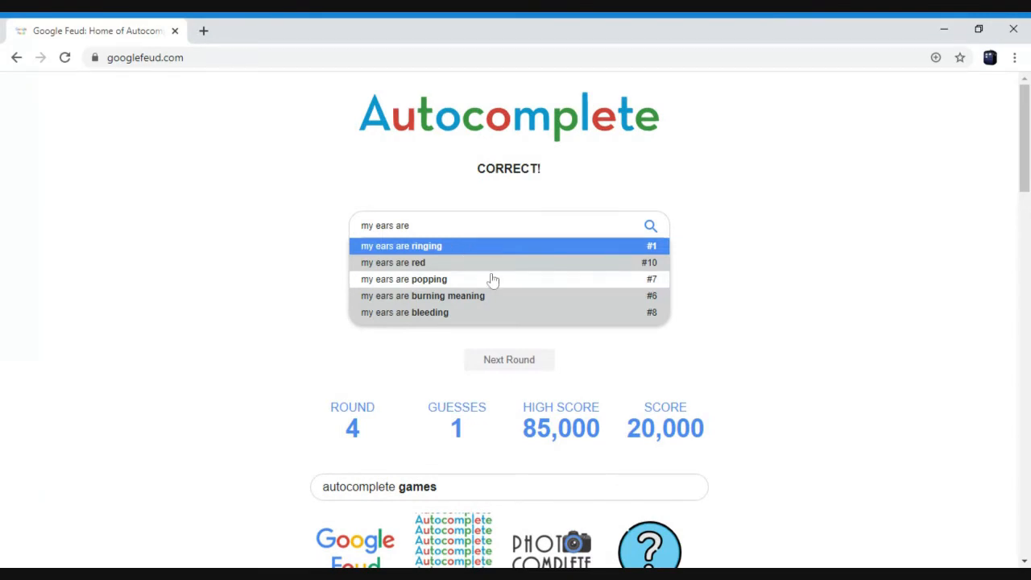
pyautogui.click(509, 359)
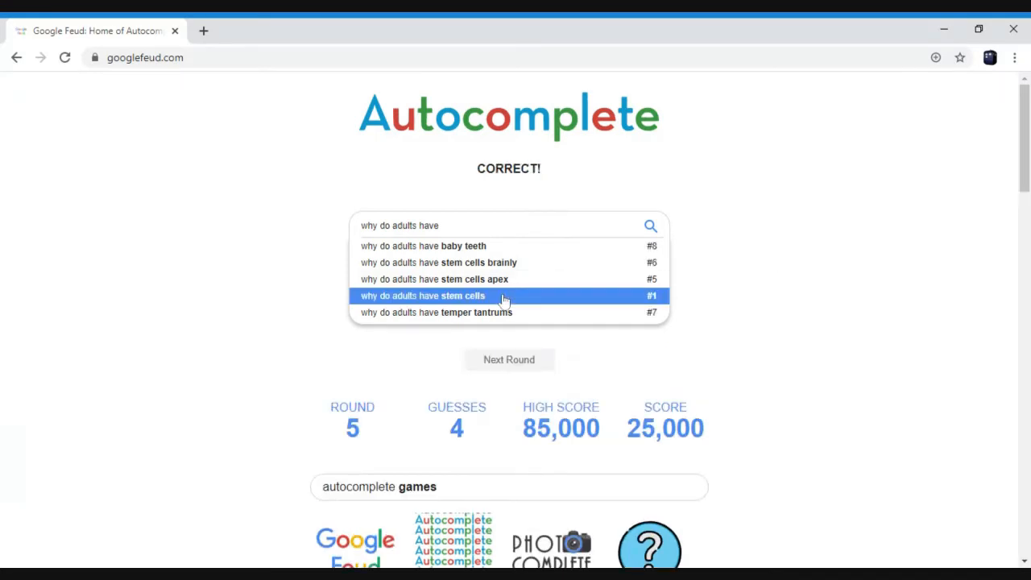
pyautogui.moveTo(754, 286)
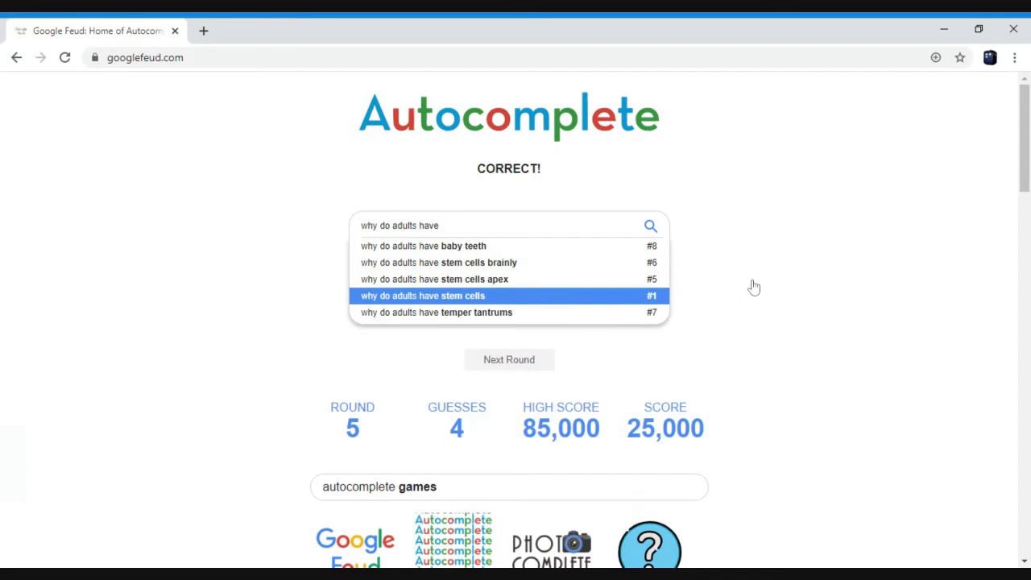
pyautogui.moveTo(483, 338)
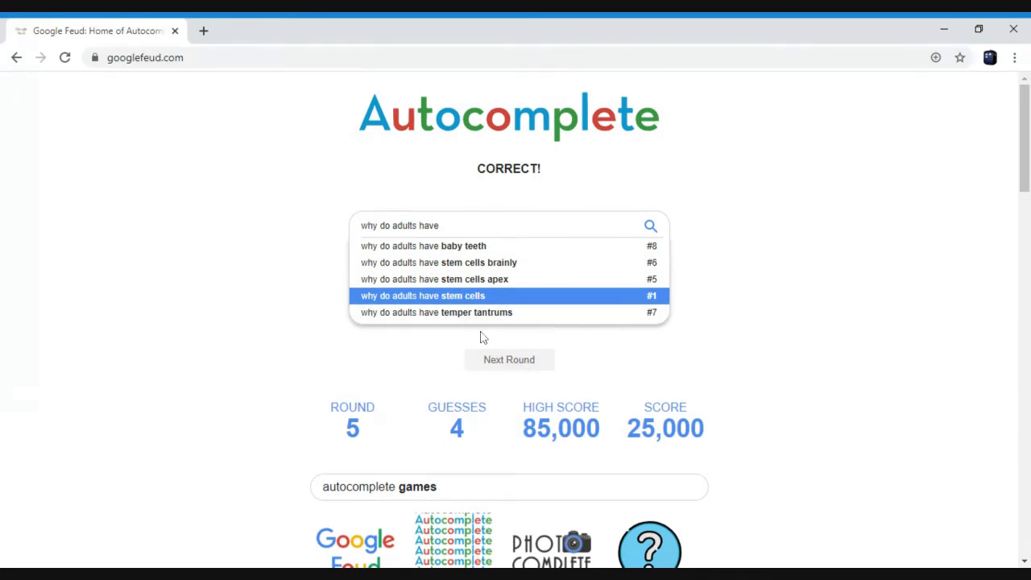
# Step: Advance to round 6 after answering 'why do adults have stem cells' at 25,000
pyautogui.click(509, 359)
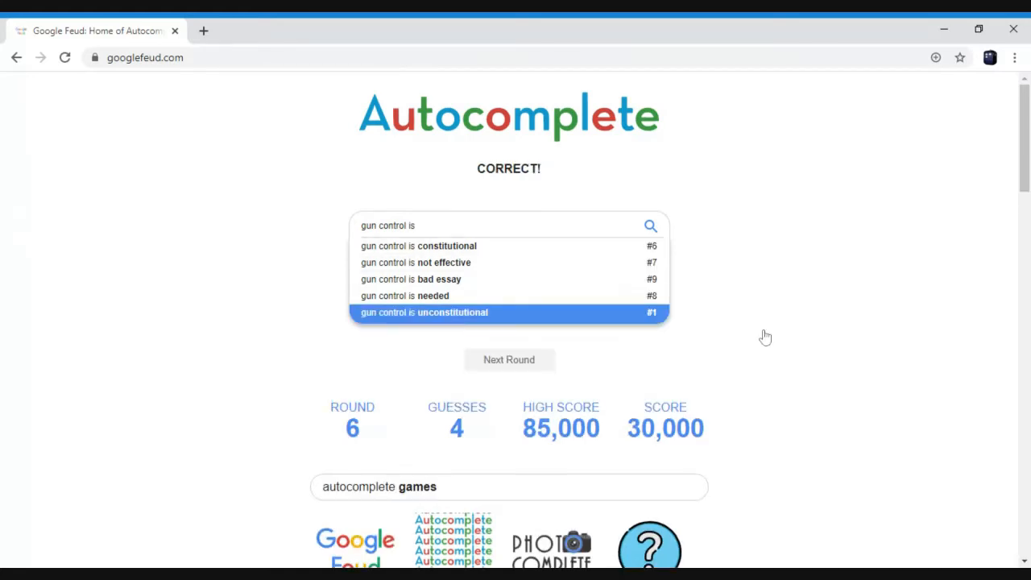
pyautogui.moveTo(541, 383)
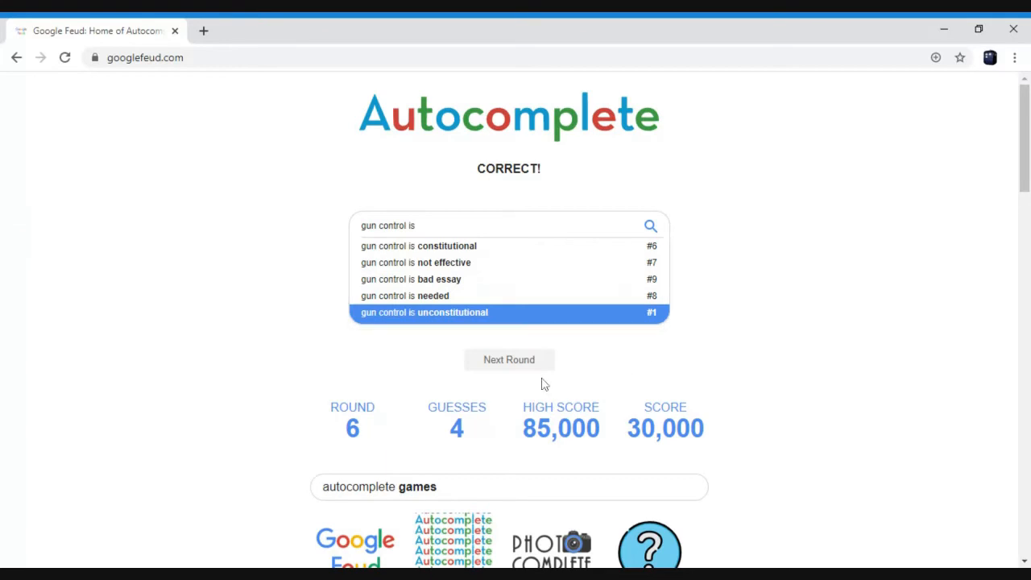
# Step: Advance to round 7 after 'gun control is unconstitutional' brings the score to 30,000
pyautogui.click(509, 359)
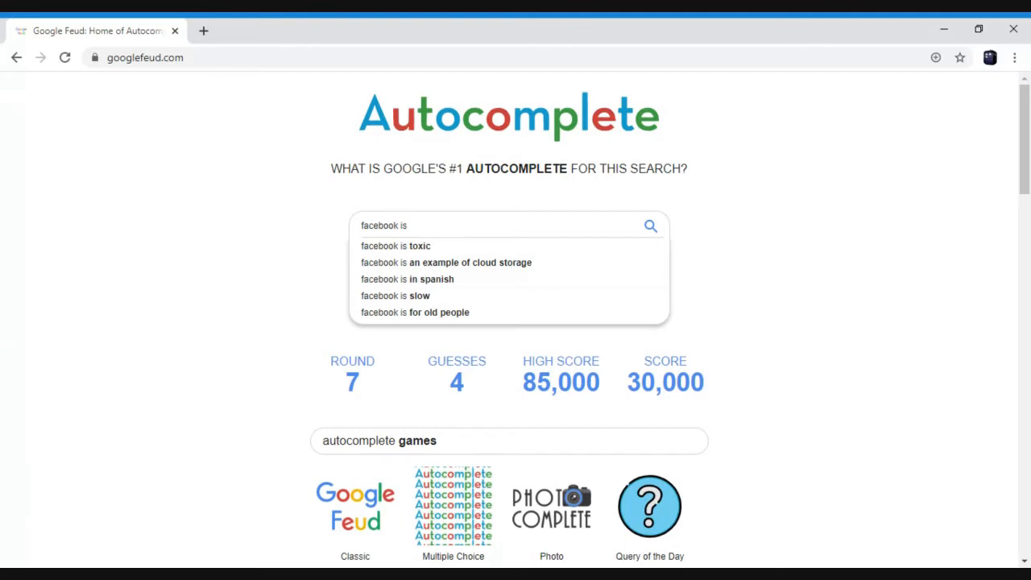
pyautogui.moveTo(436, 225)
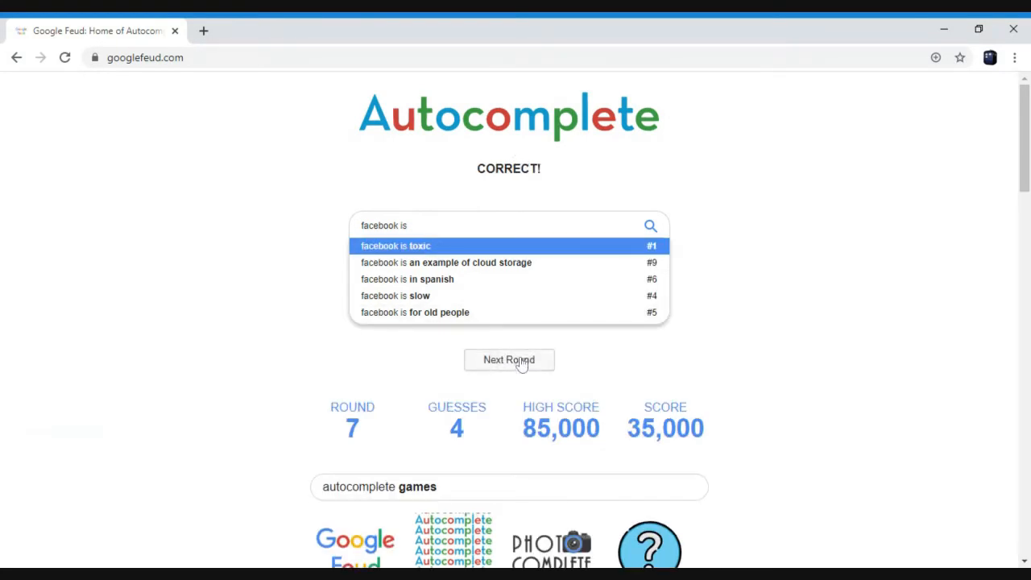
# Step: Advance to round 8 after 'facebook is toxic' brings the score to 35,000
pyautogui.click(509, 359)
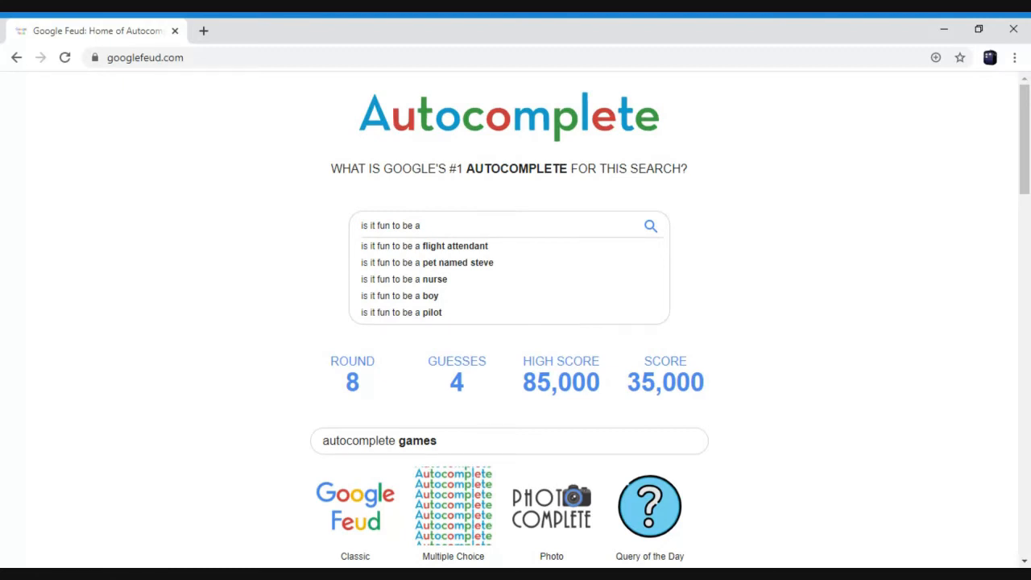
pyautogui.moveTo(460, 281)
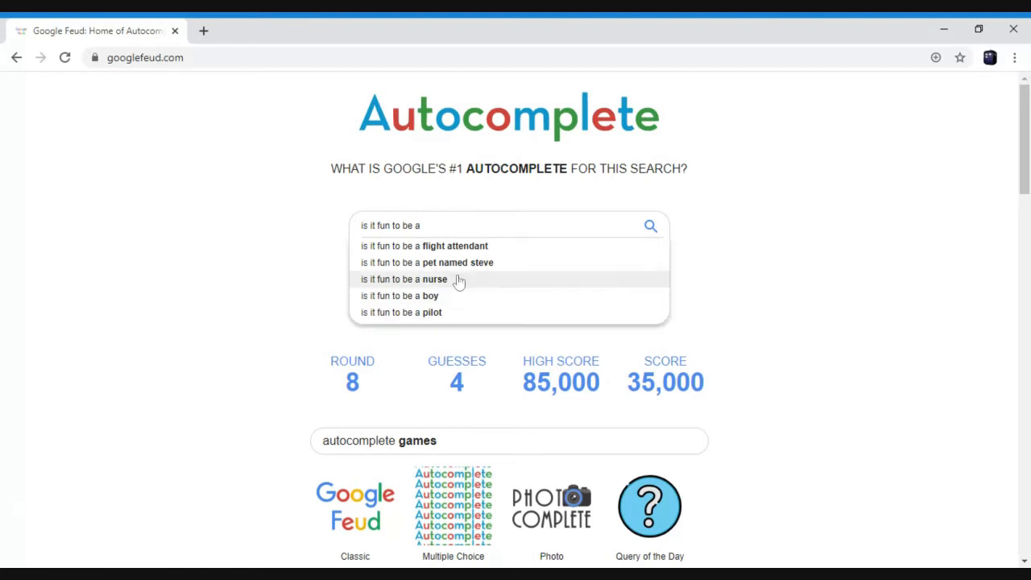
# Step: Guess 'is it fun to be a pet named steve' as #1, reaching 40,000, and start round 9
pyautogui.click(425, 261)
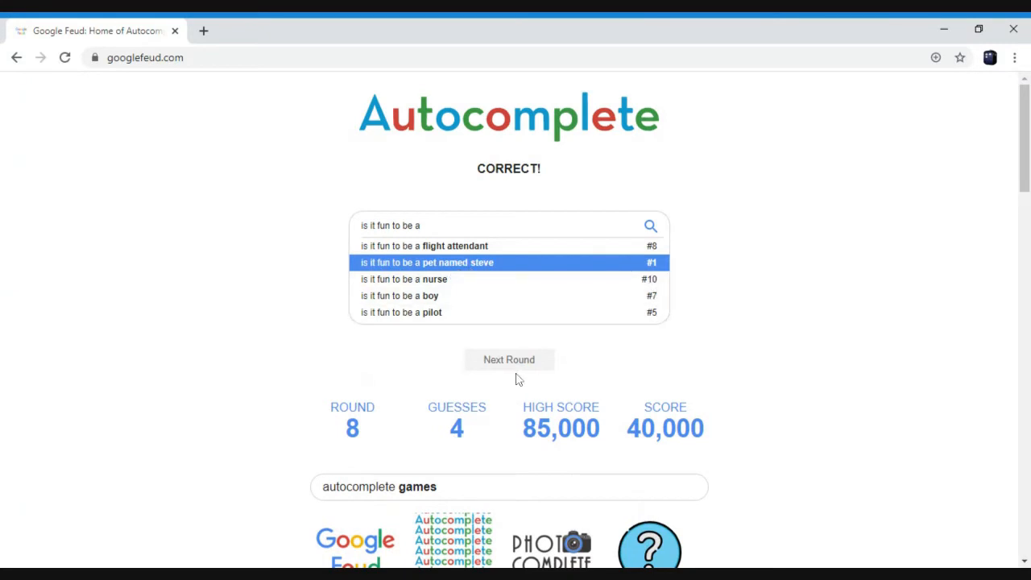
pyautogui.click(510, 359)
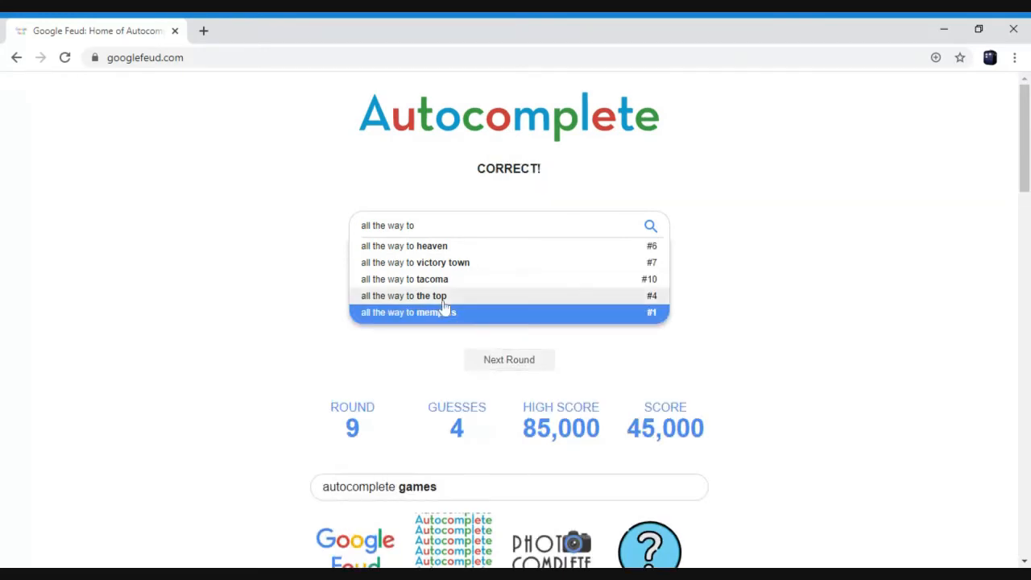
pyautogui.moveTo(493, 283)
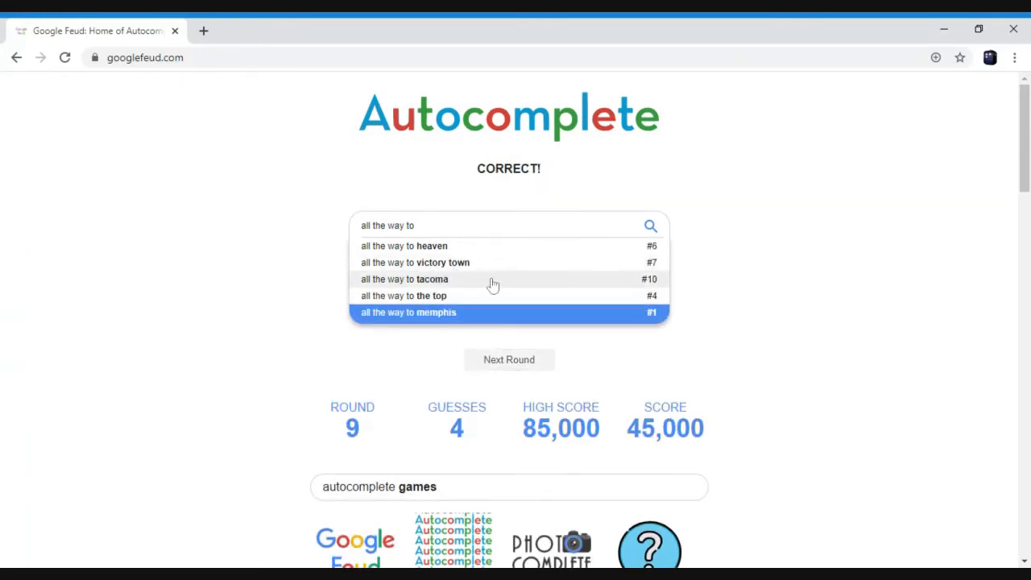
pyautogui.moveTo(583, 348)
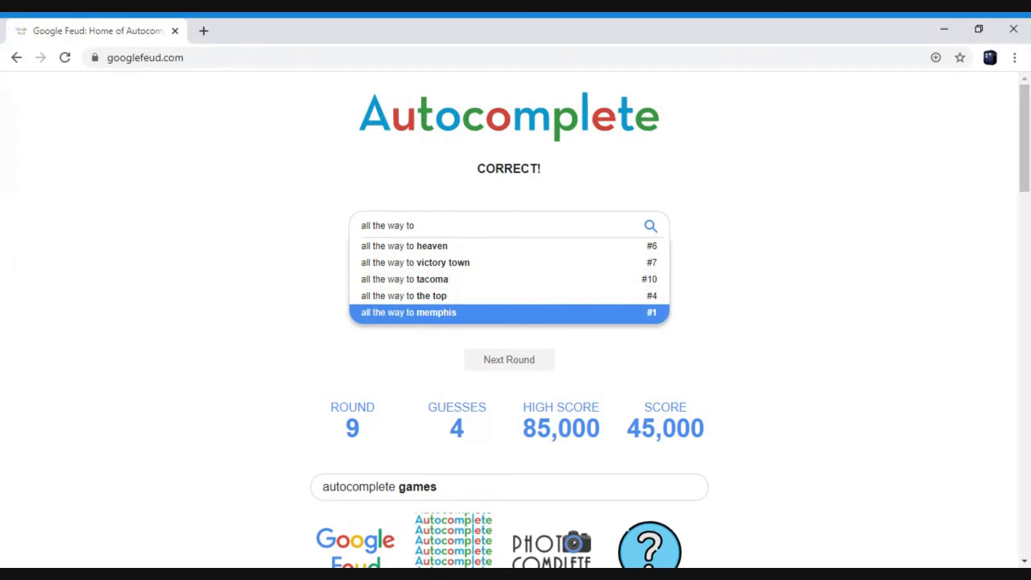
pyautogui.moveTo(509, 359)
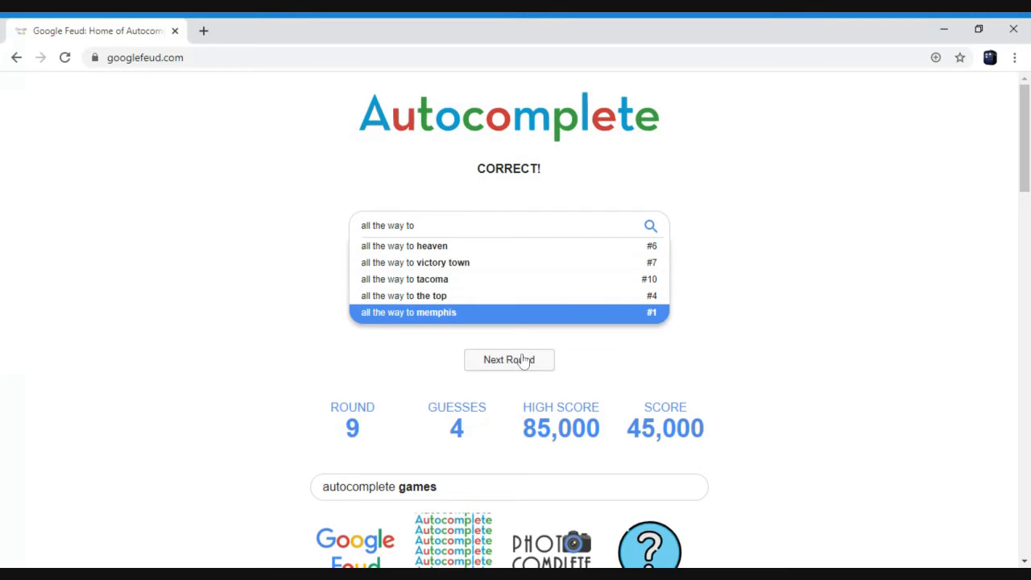
# Step: Advance to round 10 after 'all the way to memphis' brings the score to 45,000
pyautogui.click(509, 359)
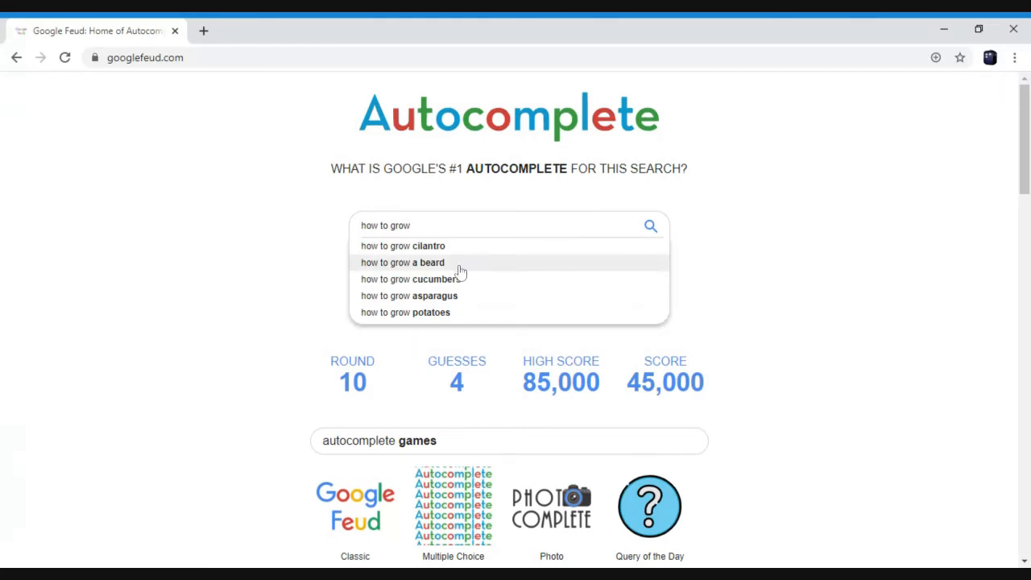
# Step: Guess 'how to grow a beard' then 'how to grow potatoes' as #1, reaching 50,000
pyautogui.click(402, 261)
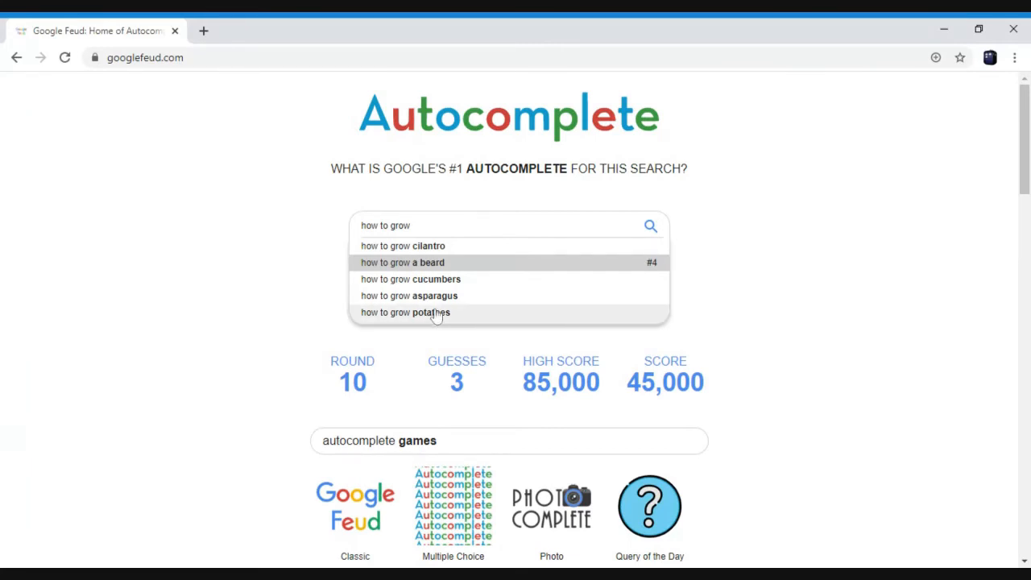
pyautogui.click(406, 313)
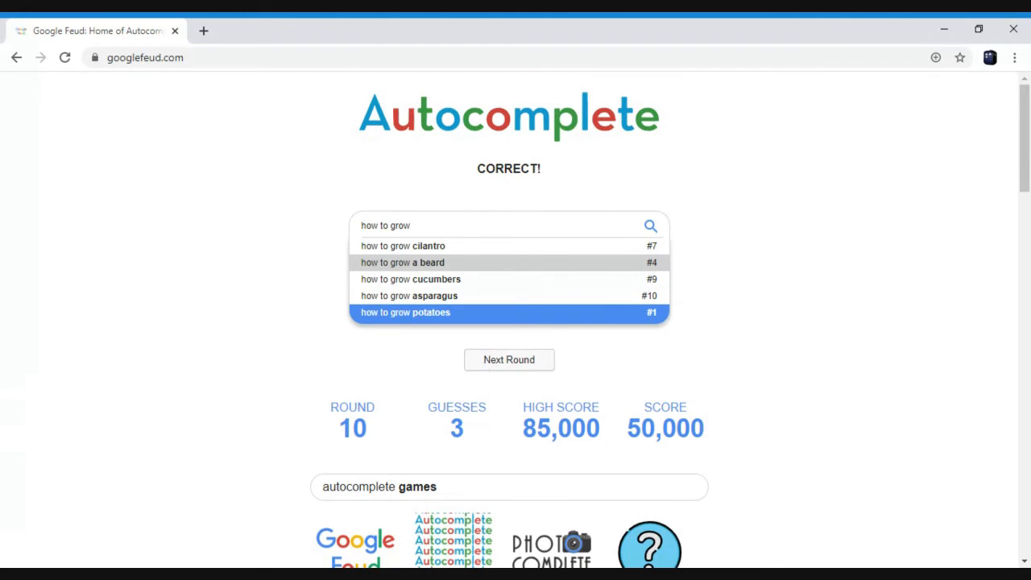
# Step: Advance to round 11 and guess "the beatles" for "movie about", which ranks only #8
pyautogui.click(509, 360)
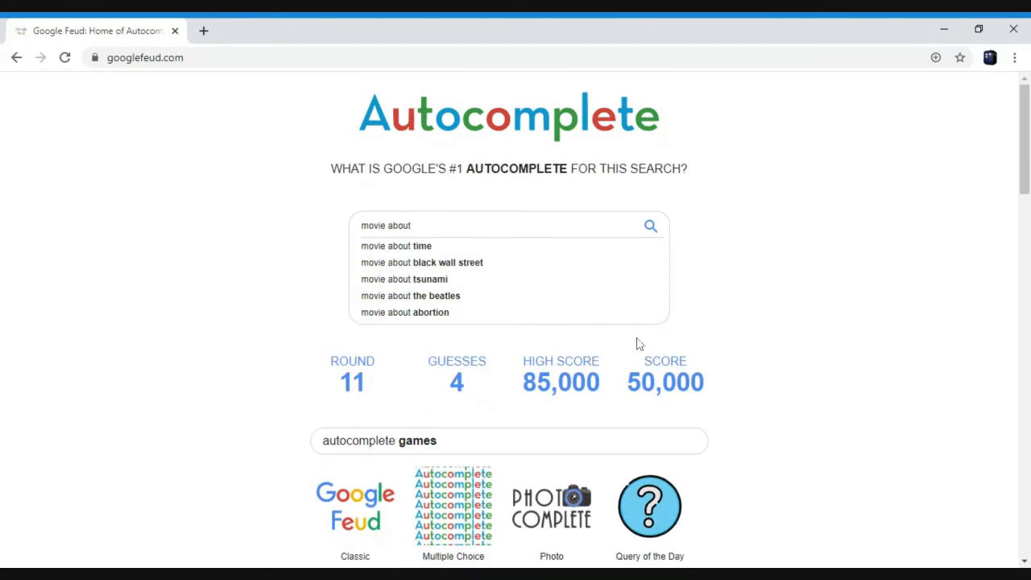
pyautogui.moveTo(723, 324)
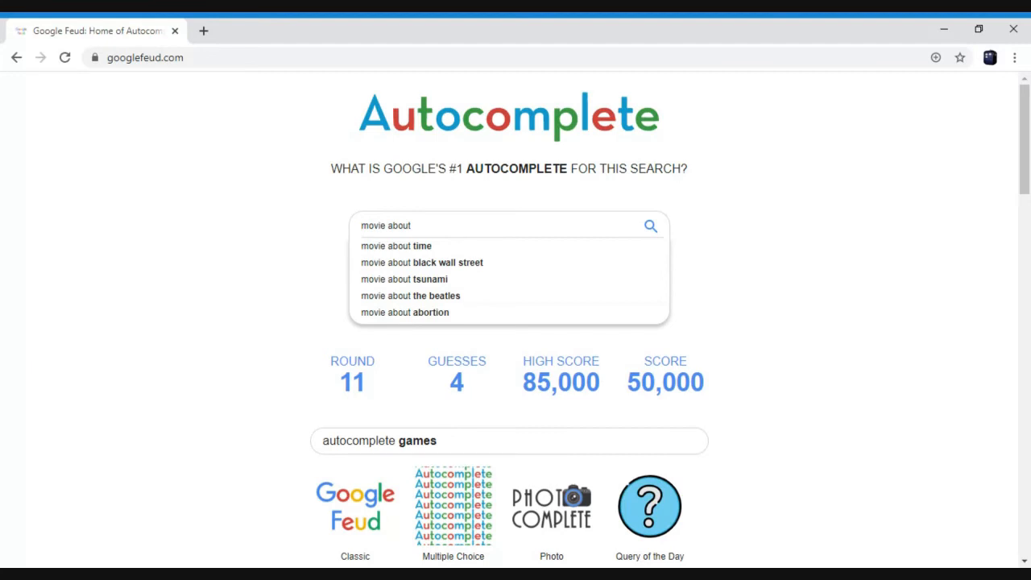
pyautogui.moveTo(501, 262)
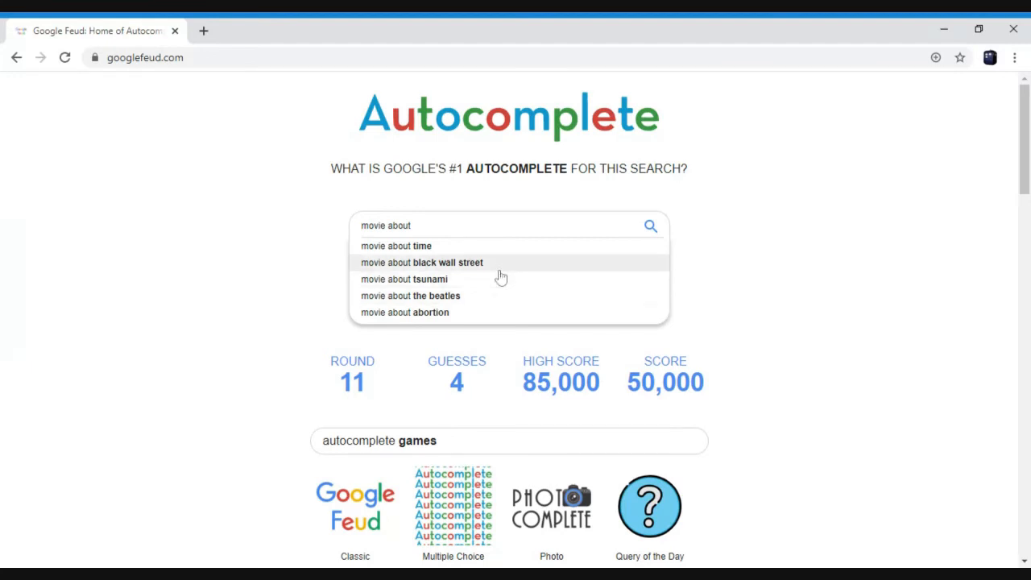
pyautogui.moveTo(447, 284)
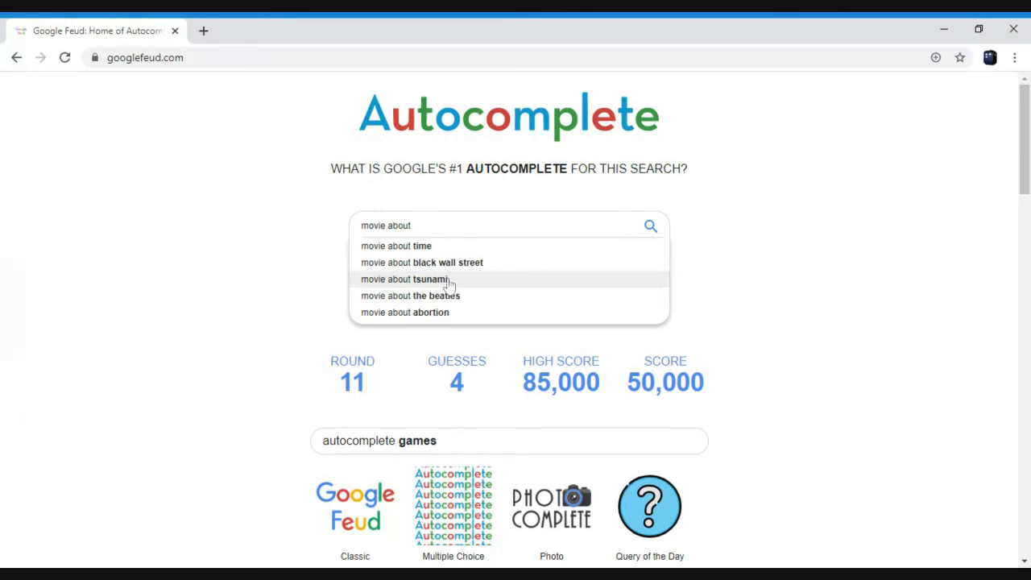
pyautogui.moveTo(484, 284)
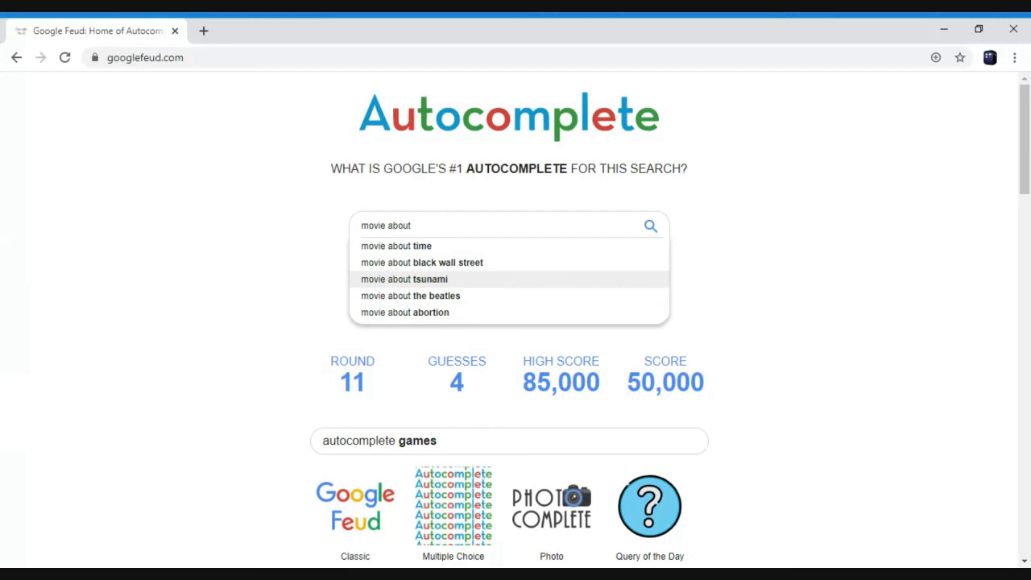
pyautogui.click(409, 297)
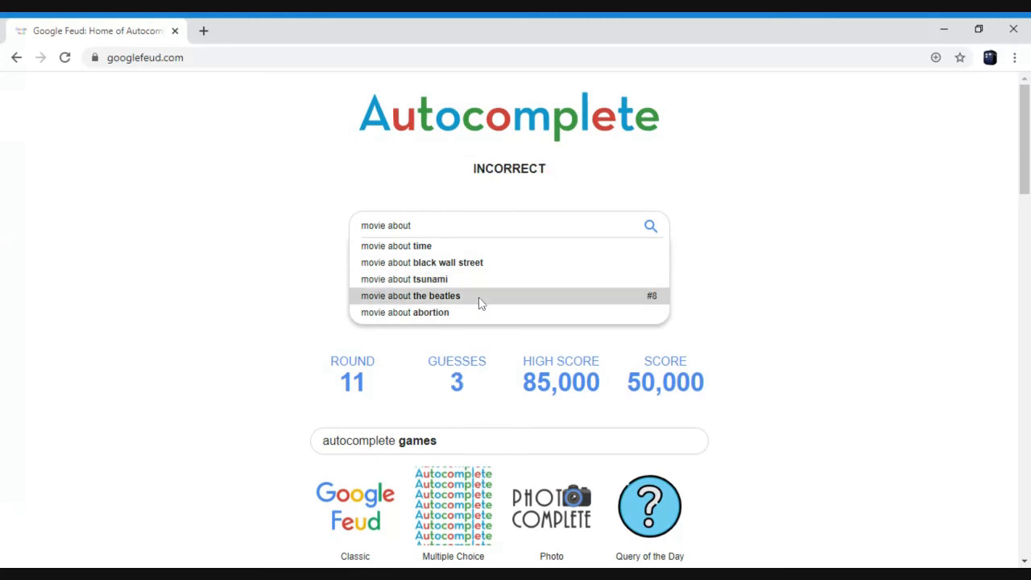